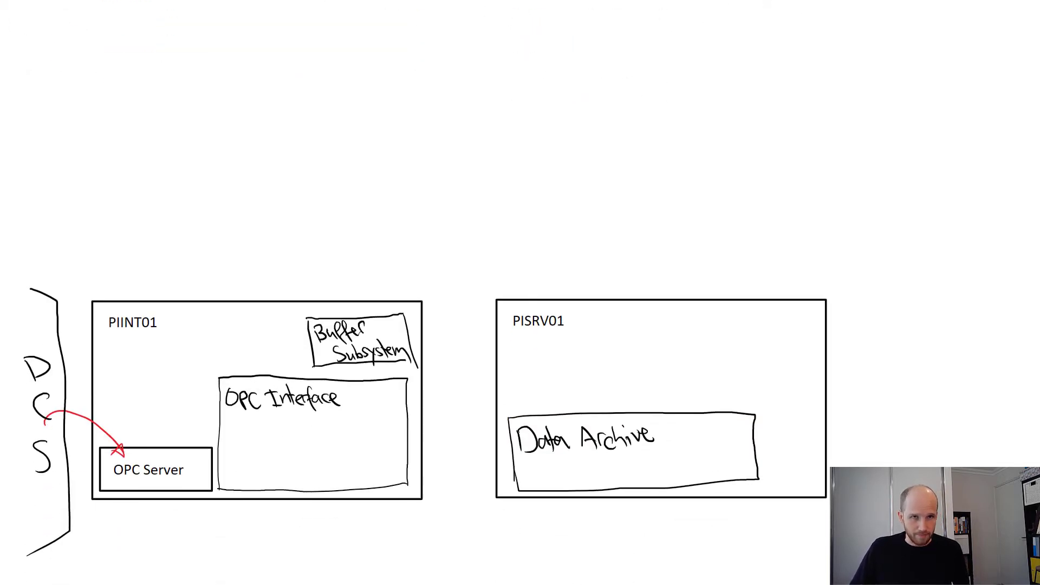
Draw a short red lead line and small point rectangle beside the Data Archive label.
drag(667, 444, 694, 443)
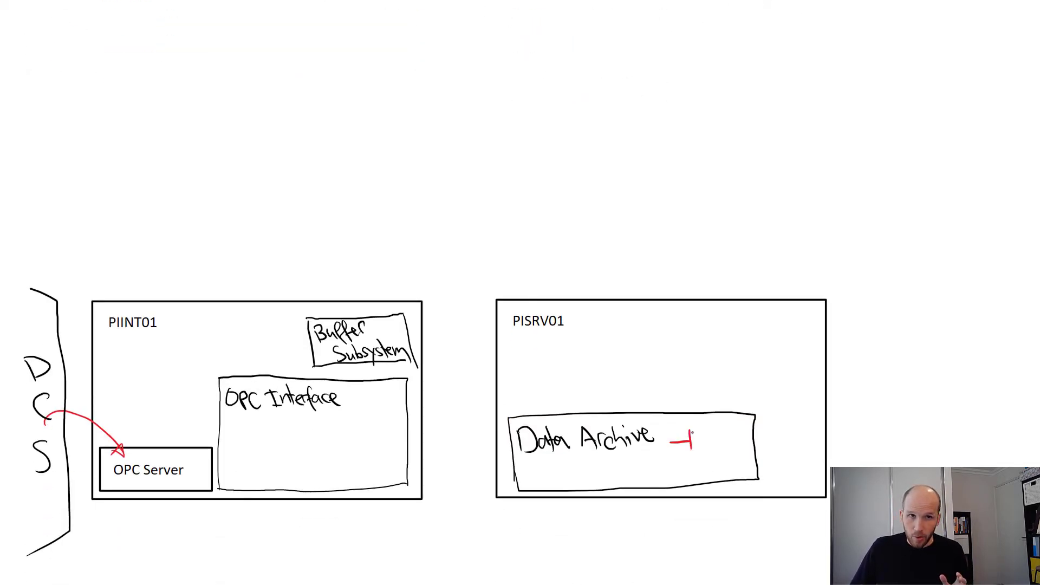
drag(689, 441, 733, 447)
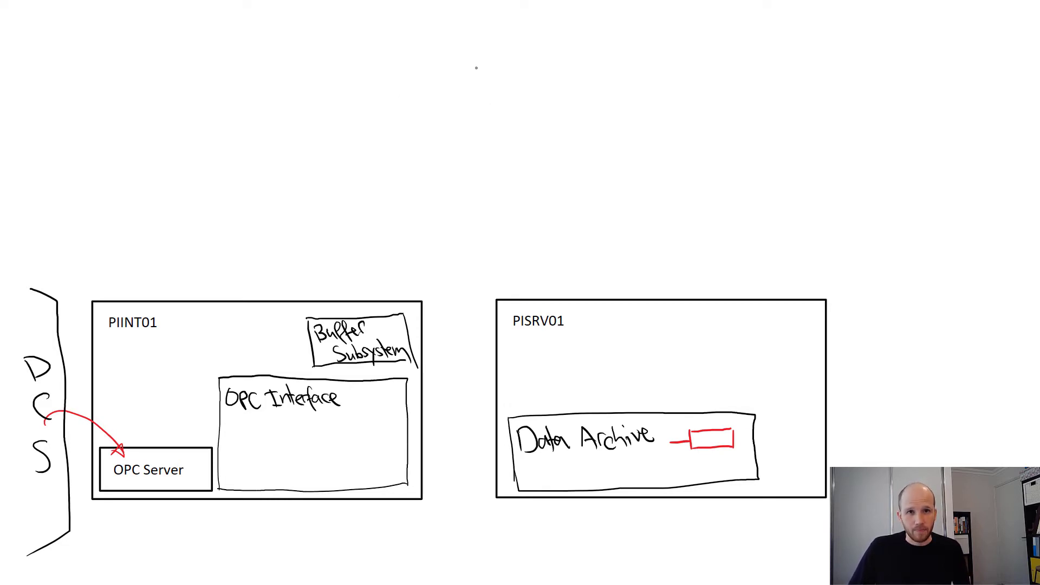
Draw a large red callout above PISRV01 and write 'Name: Pump1.BearingTemp' inside.
drag(491, 29, 955, 259)
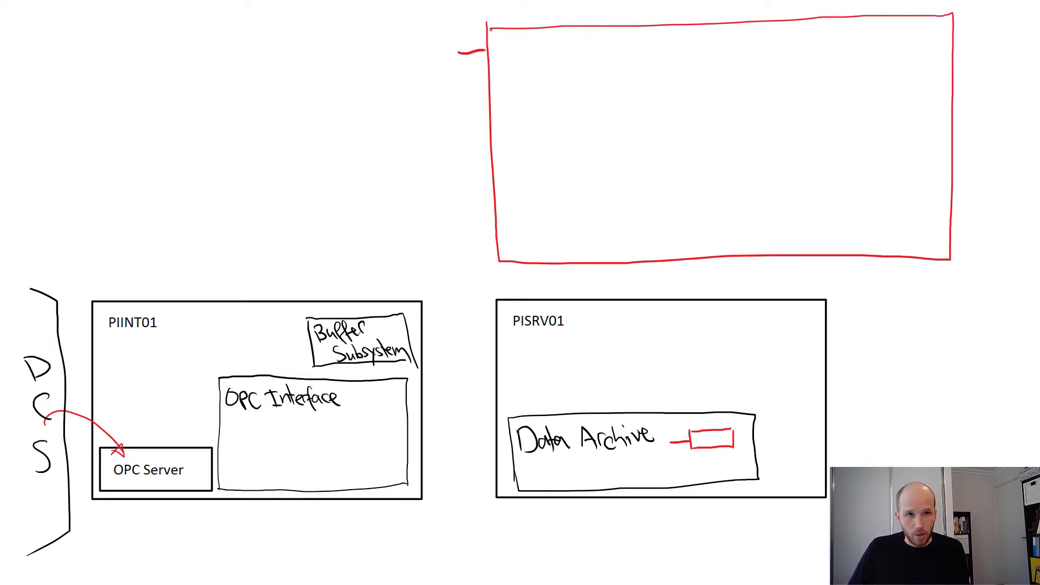
text(Name: Pump1.BearingTemp)
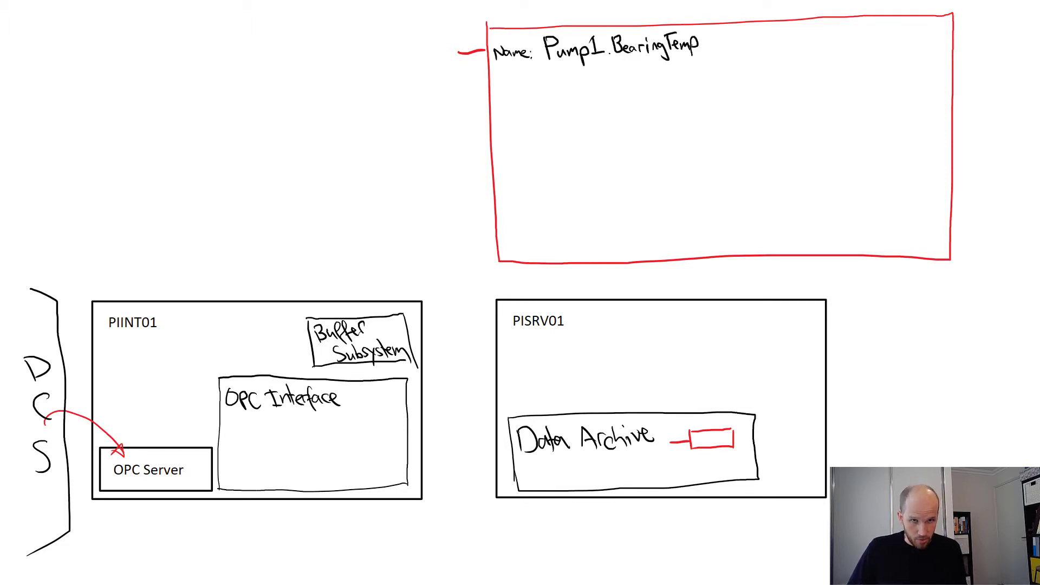